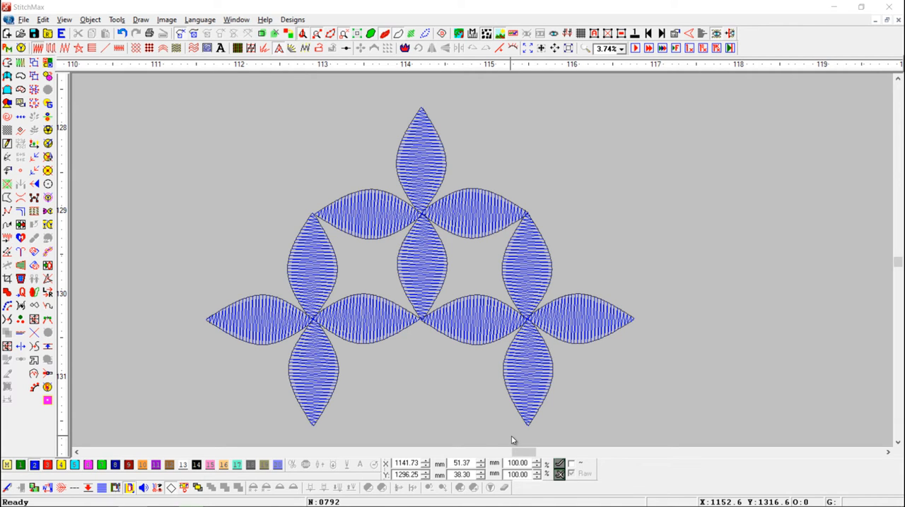
{"action": "mouse_move", "coordinate": [340, 145]}
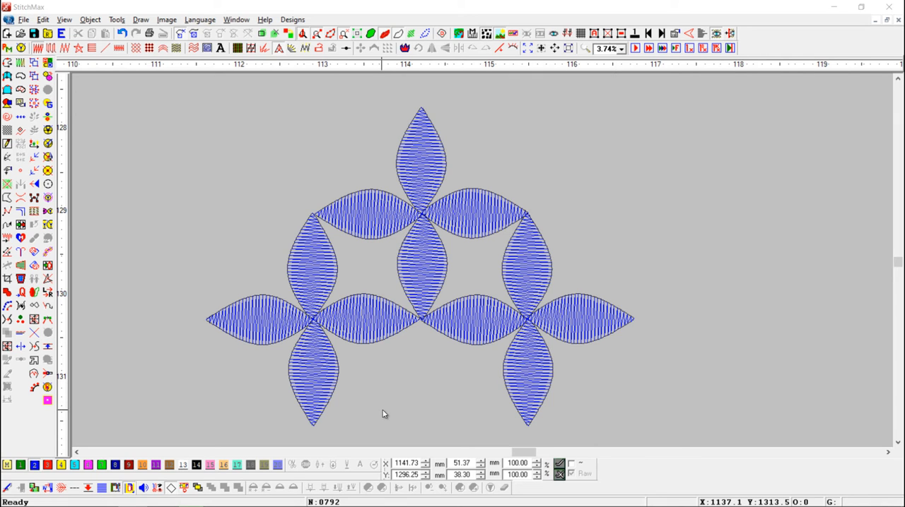
- Select the whole petal design with Ctrl+A
{"action": "key", "text": "Ctrl+A"}
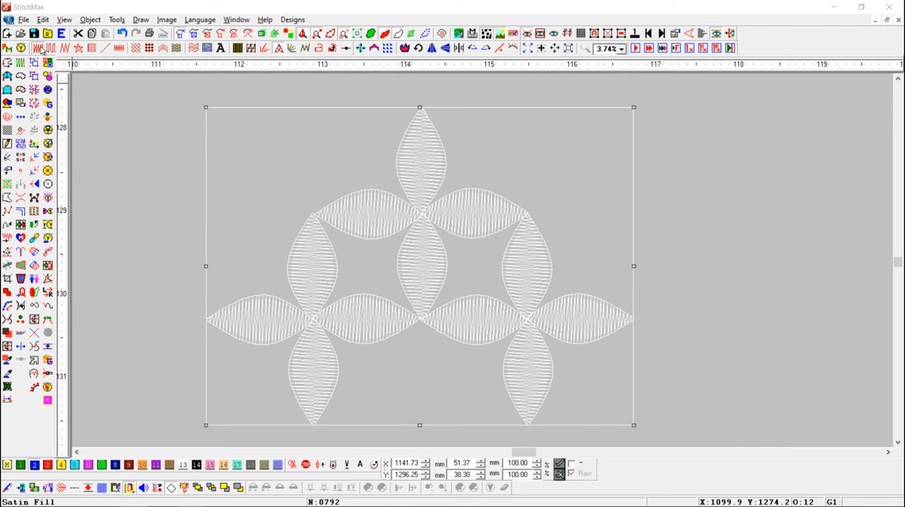
- Set the satin fill stitch spacing to 1 mm in Satin Filling Parameters and apply it
{"action": "left_click", "coordinate": [35, 48]}
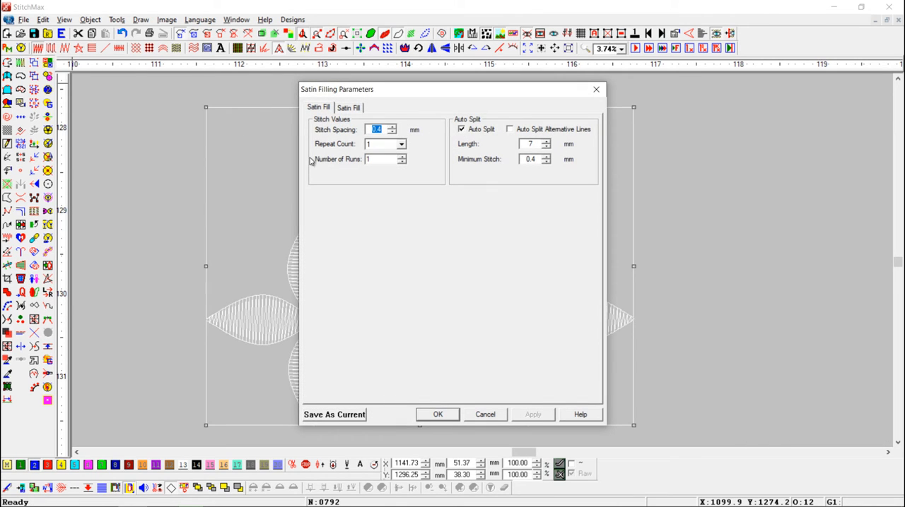
{"action": "mouse_move", "coordinate": [386, 141]}
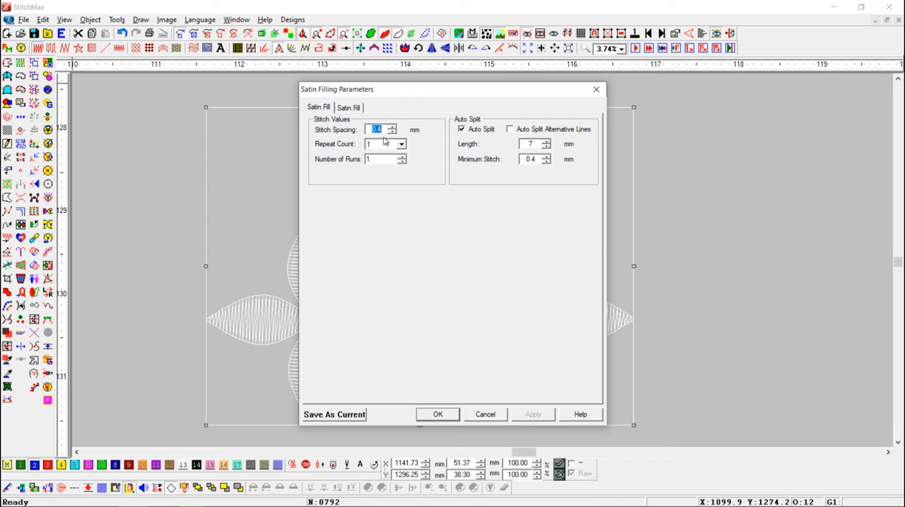
{"action": "left_click", "coordinate": [437, 414]}
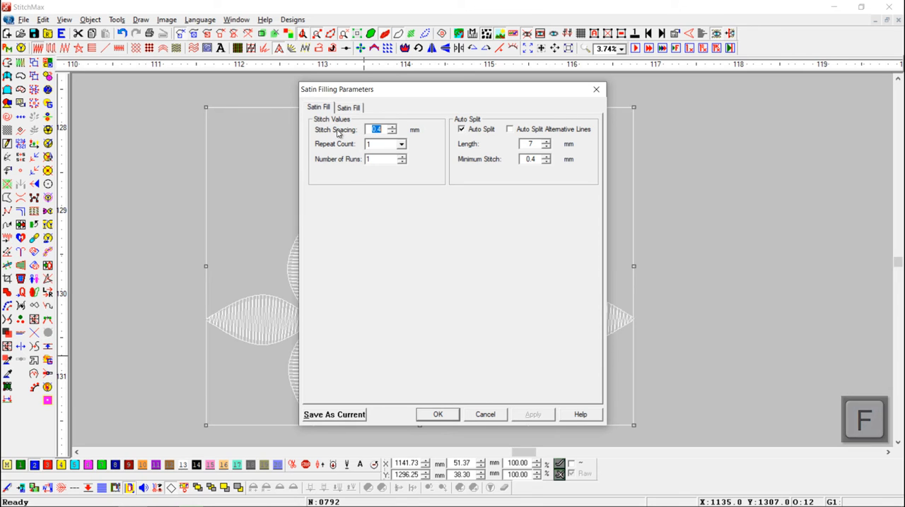
{"action": "mouse_move", "coordinate": [384, 148]}
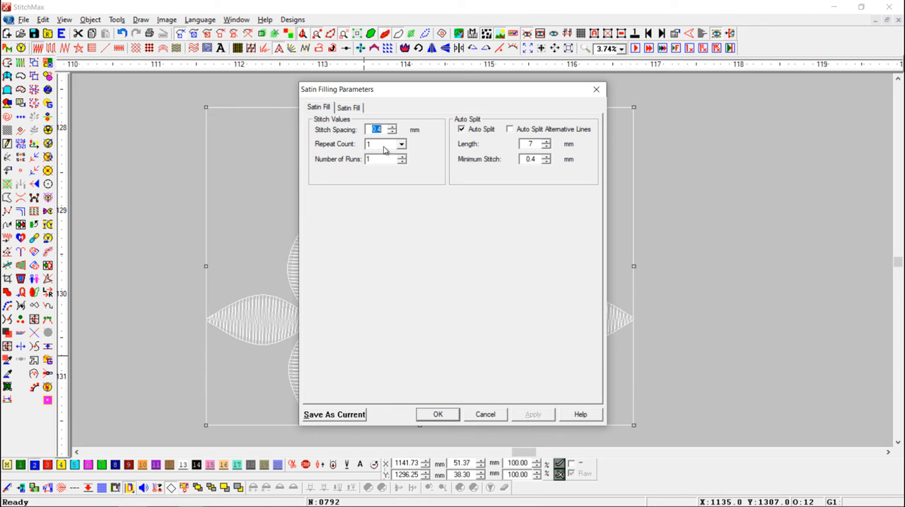
{"action": "mouse_move", "coordinate": [378, 150]}
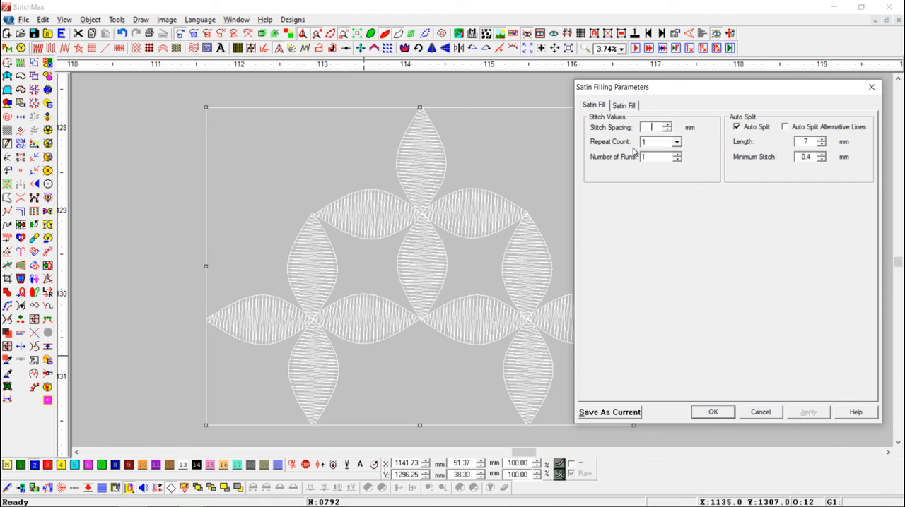
{"action": "left_click", "coordinate": [653, 127]}
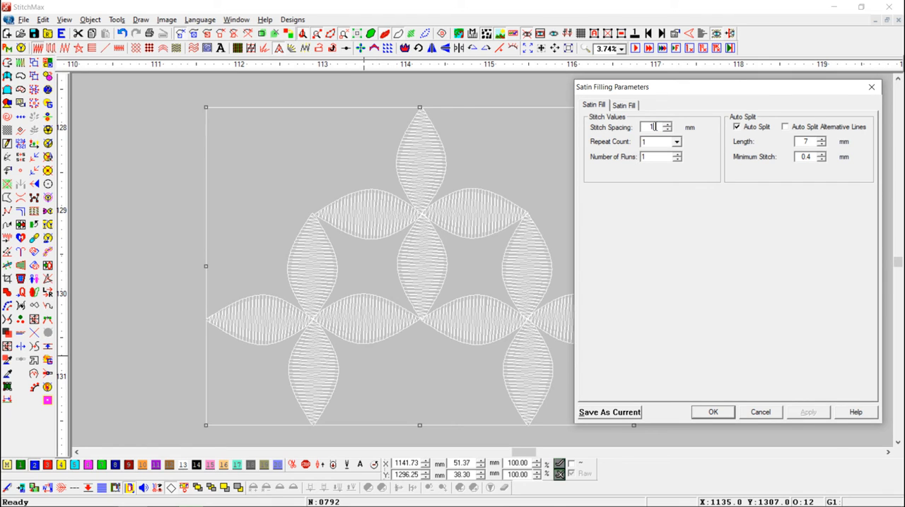
{"action": "left_click", "coordinate": [717, 413]}
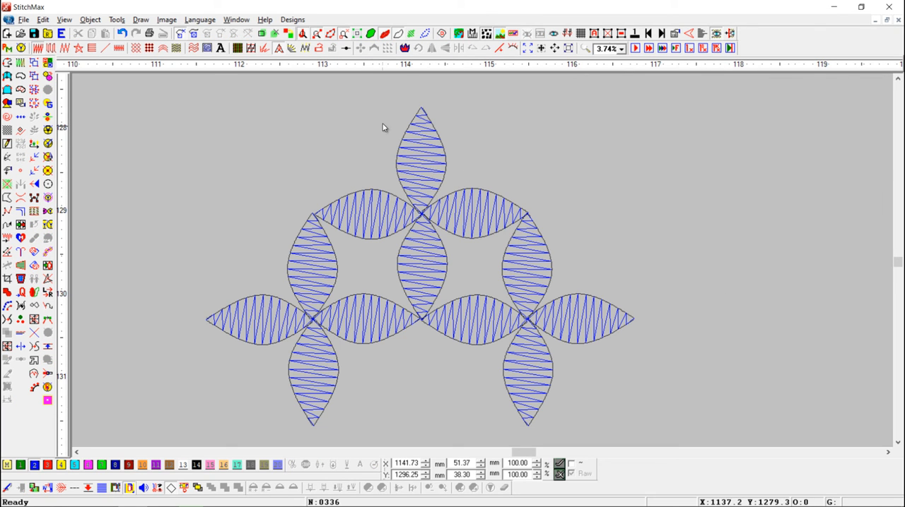
{"action": "mouse_move", "coordinate": [439, 365]}
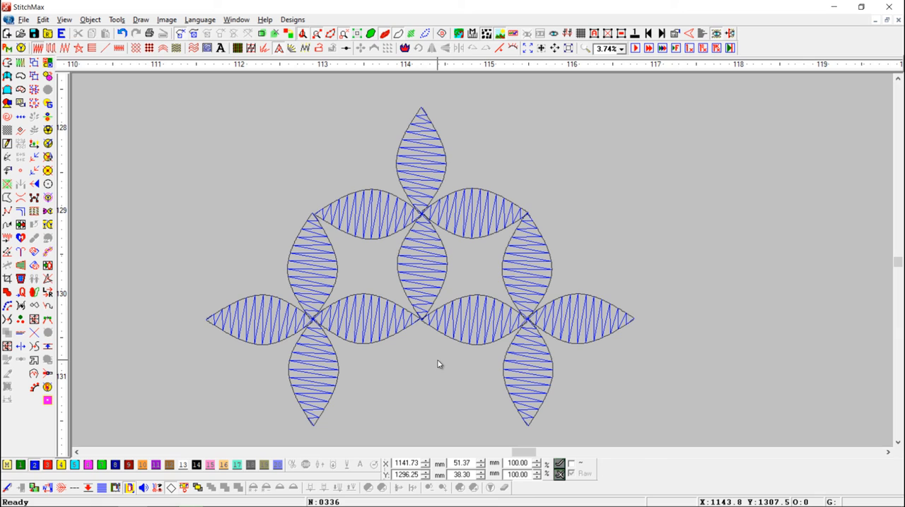